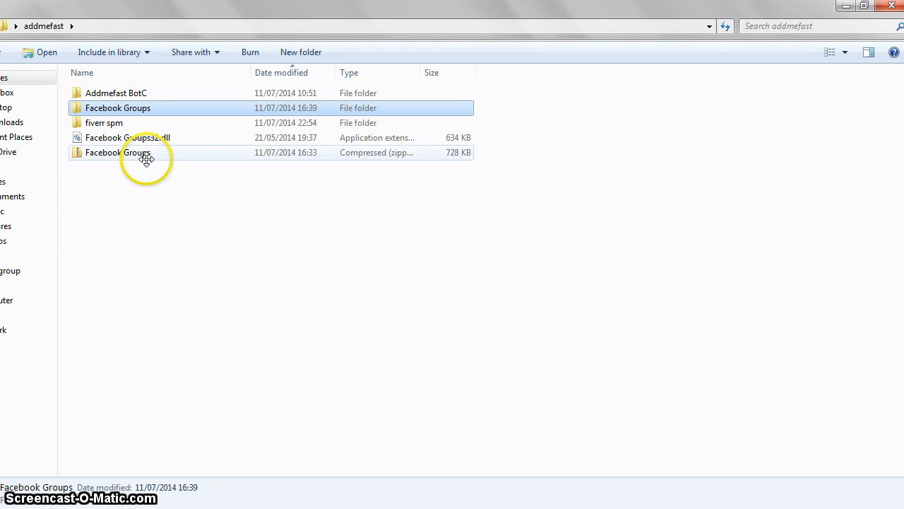
Open the Facebook Groups folder in addmefast and select the Facebook Groups application.
click(120, 153)
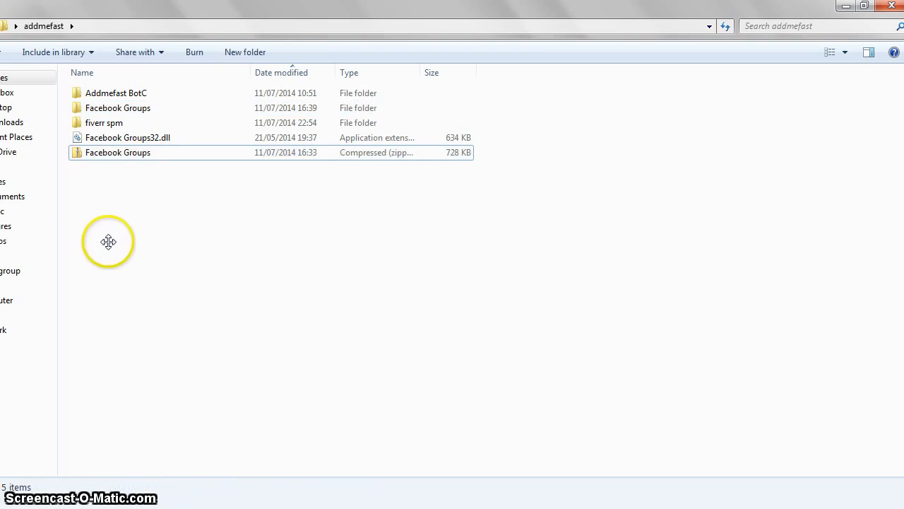
mouse_move(106, 107)
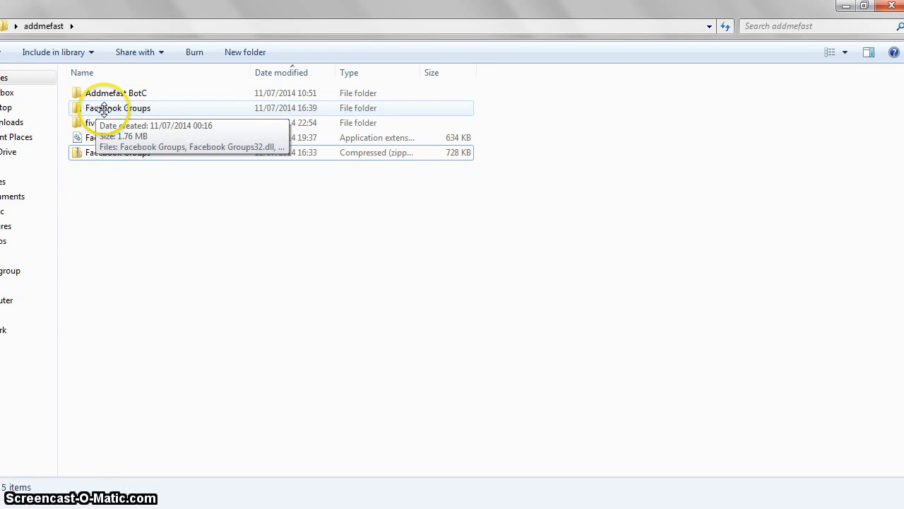
double_click(117, 108)
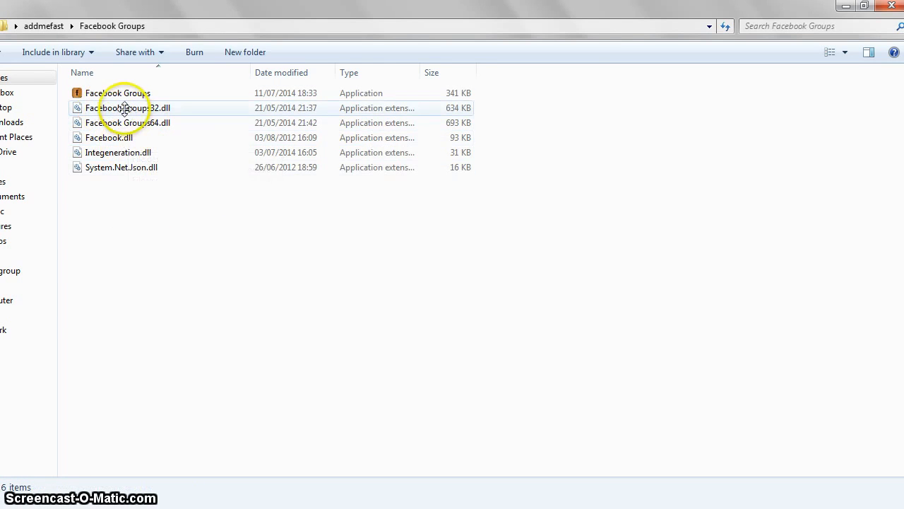
click(118, 93)
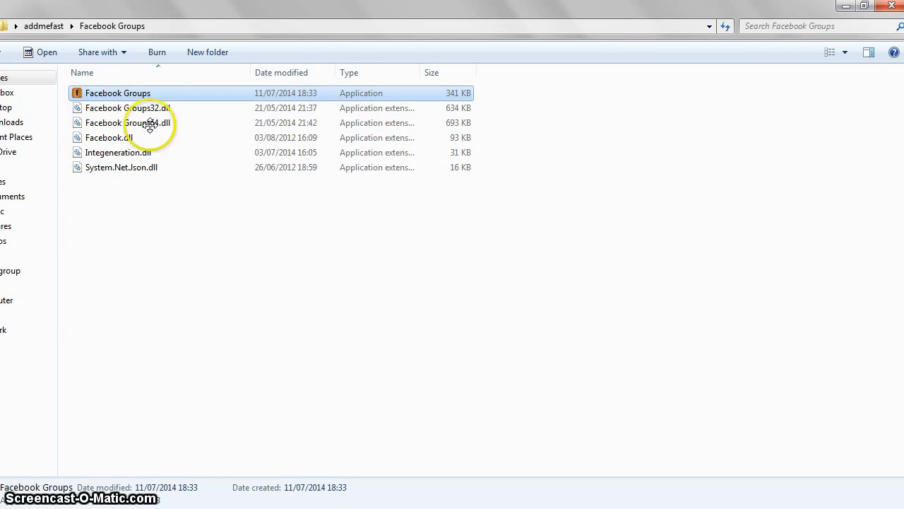
Launch Facebook Groups.exe and log in with the Hotmail email and password.
double_click(118, 93)
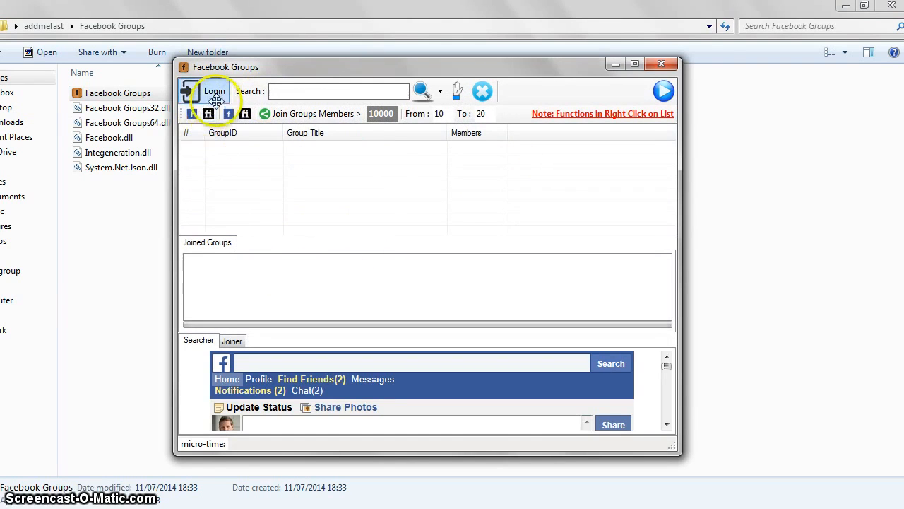
click(214, 90)
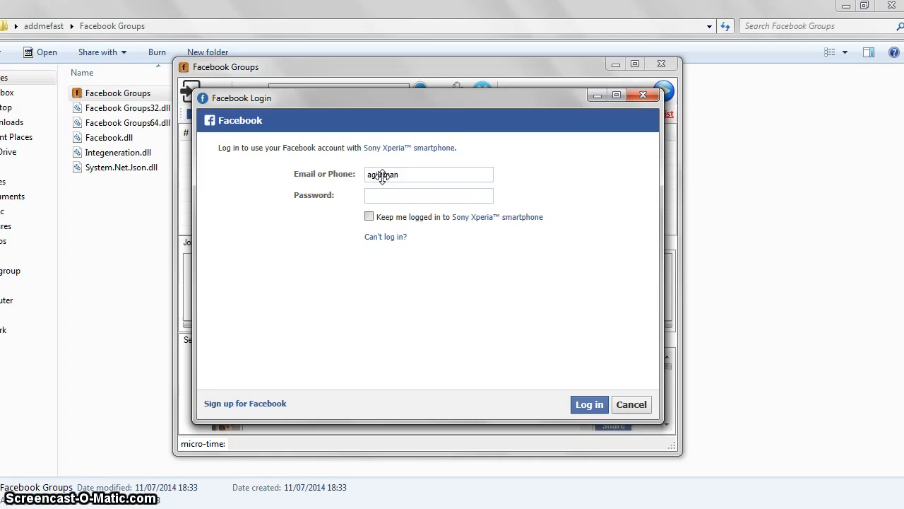
text(@hotmail.co.uk)
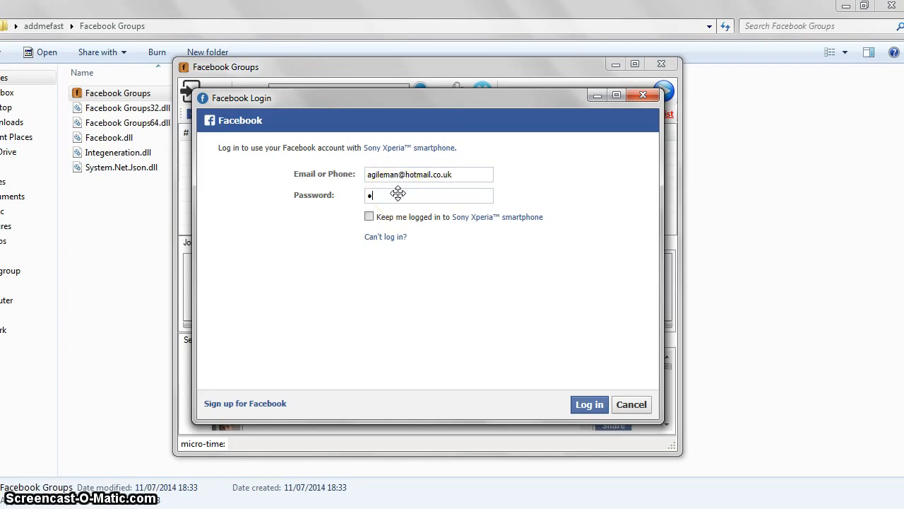
text(password)
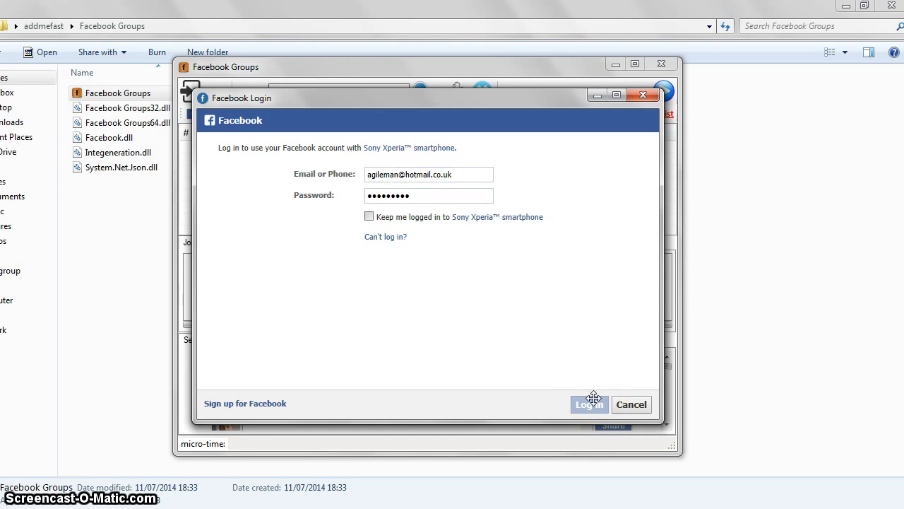
click(590, 404)
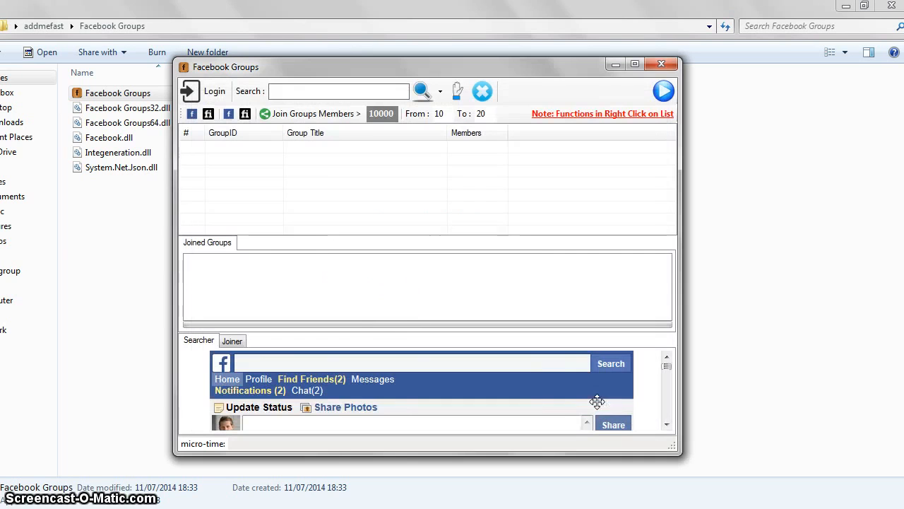
mouse_move(307, 251)
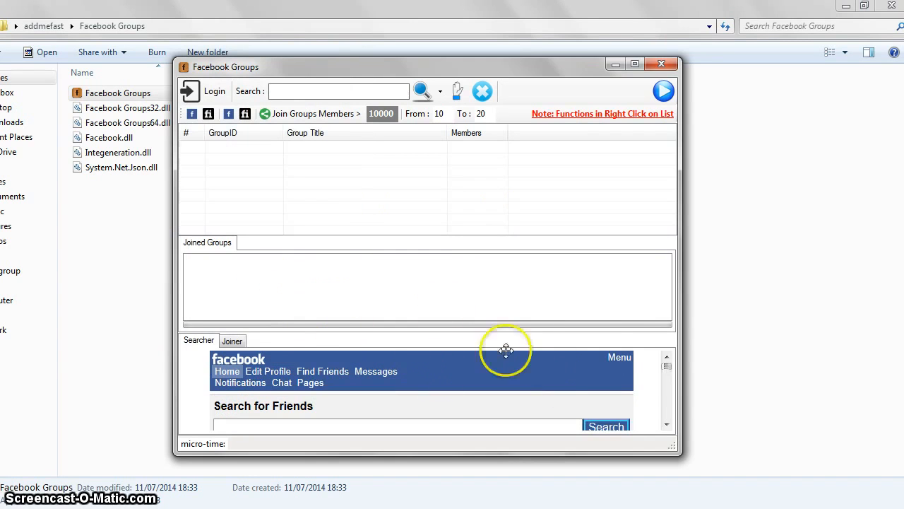
mouse_move(337, 87)
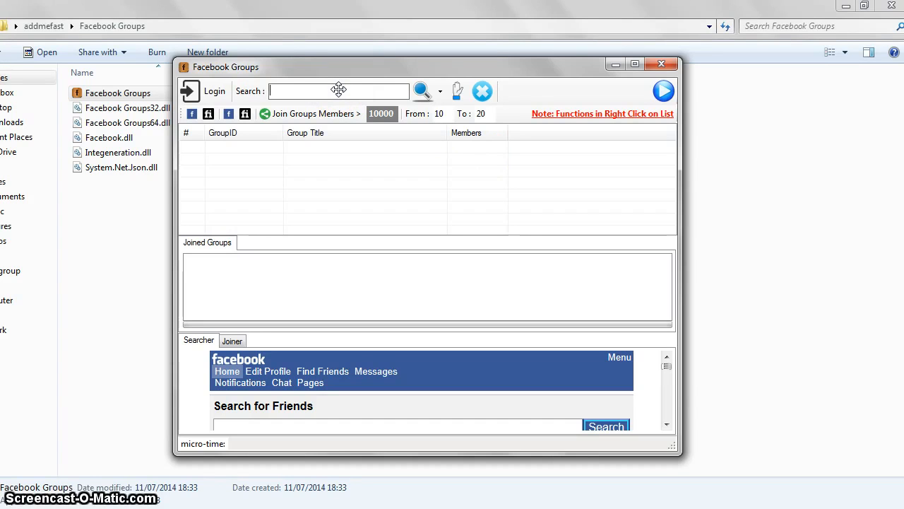
Search groups for 'fiverr' and scroll through the resulting IDs, titles and member counts.
text(f)
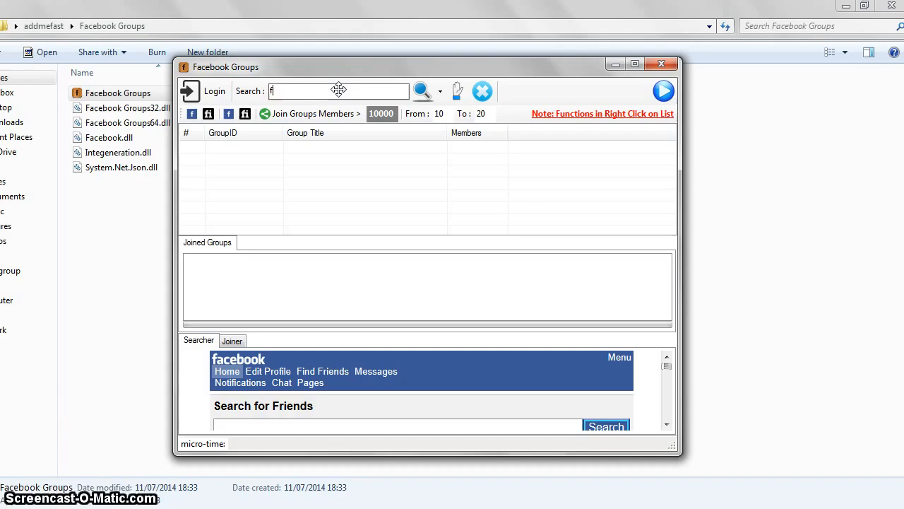
text(iverr)
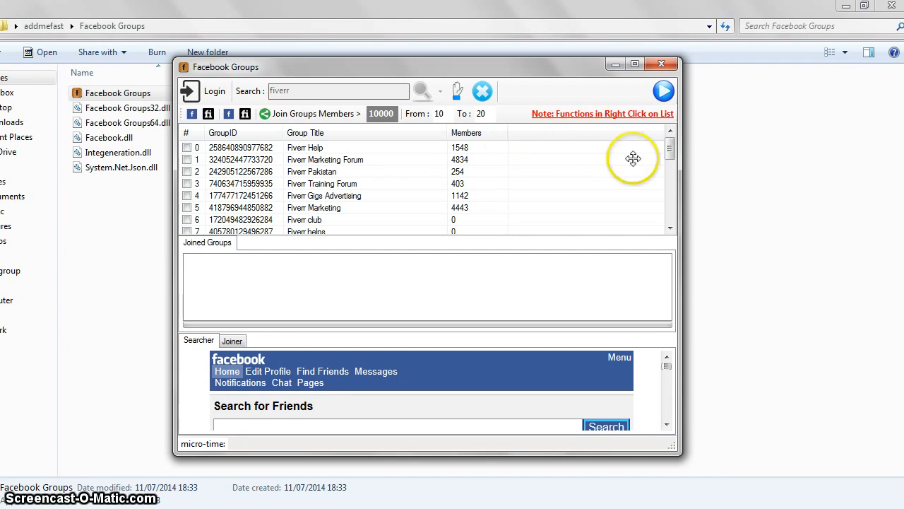
scroll(down, 3)
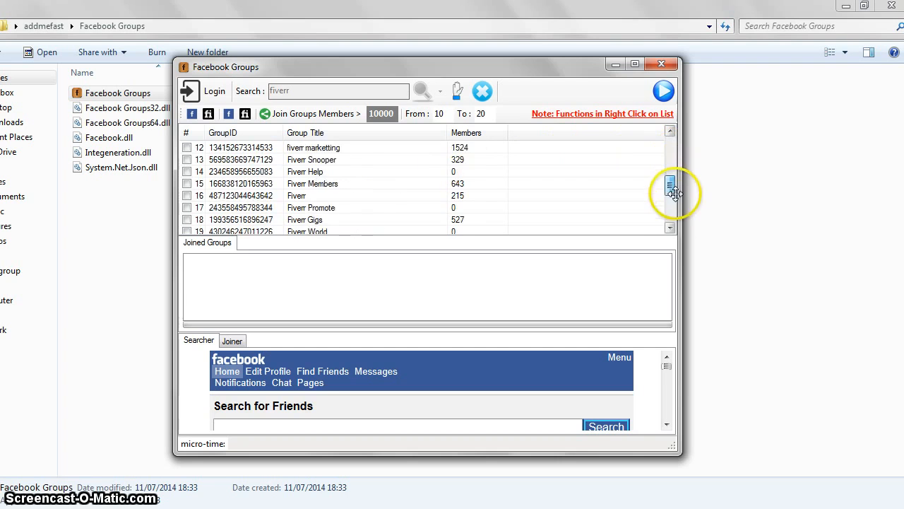
scroll(down, 3)
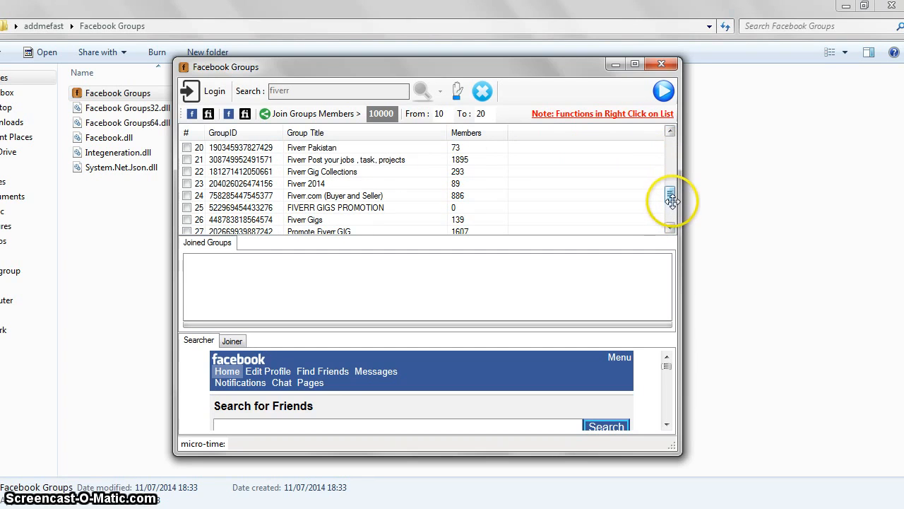
mouse_move(668, 198)
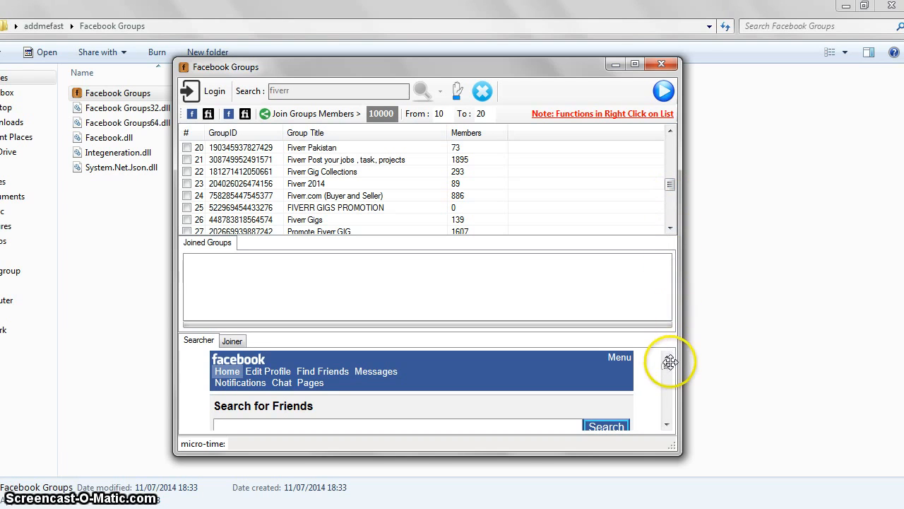
scroll(down, 3)
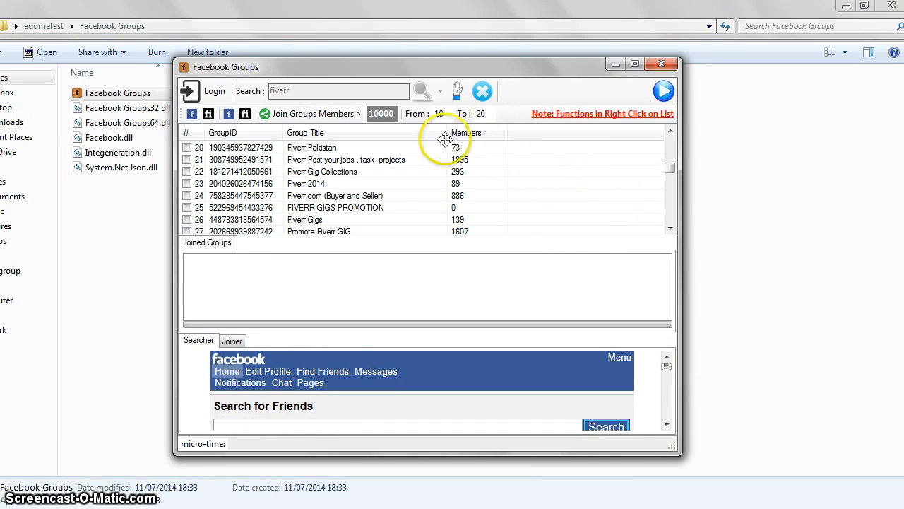
mouse_move(468, 218)
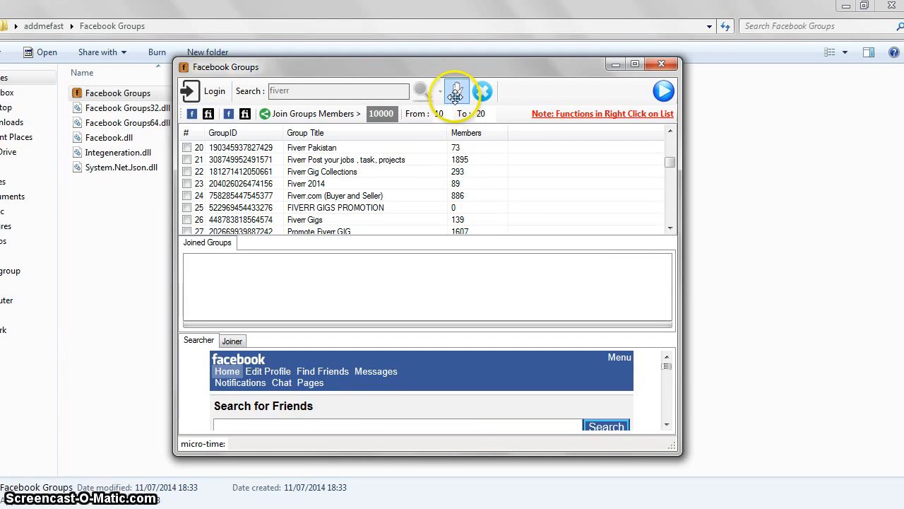
Send join requests to the found fiverr groups and dismiss the web request error.
click(456, 90)
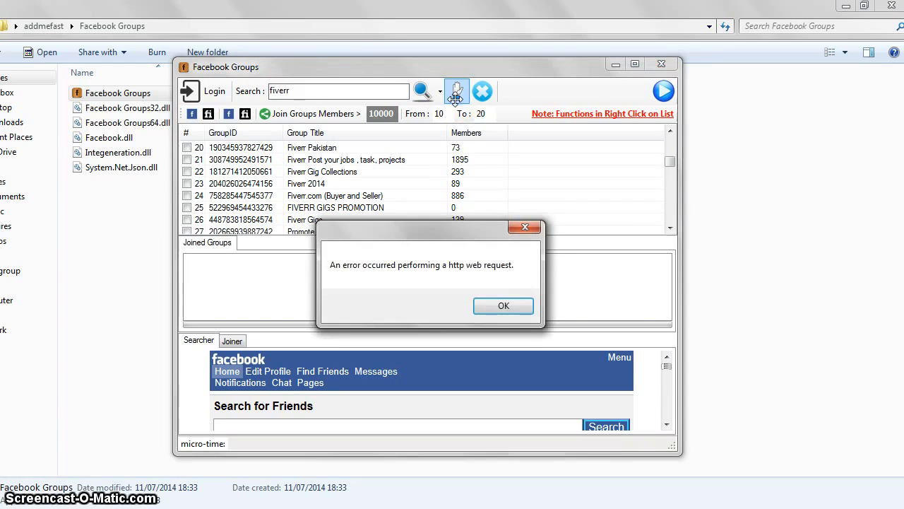
click(503, 305)
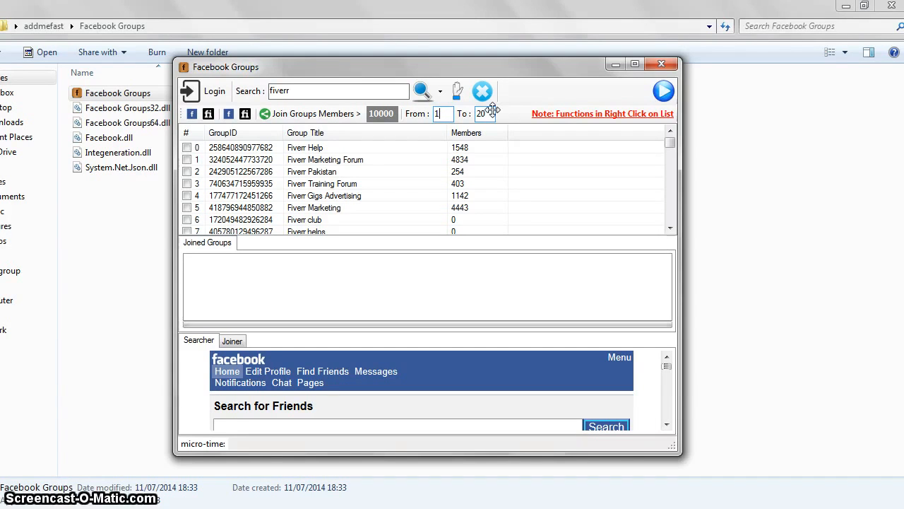
Set the join range From box to 10 and scroll the group list.
text(2000)
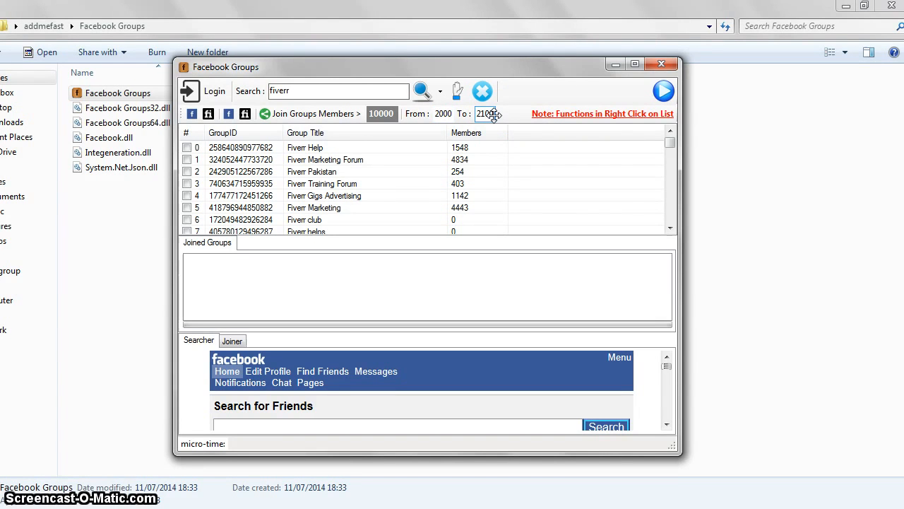
click(487, 114)
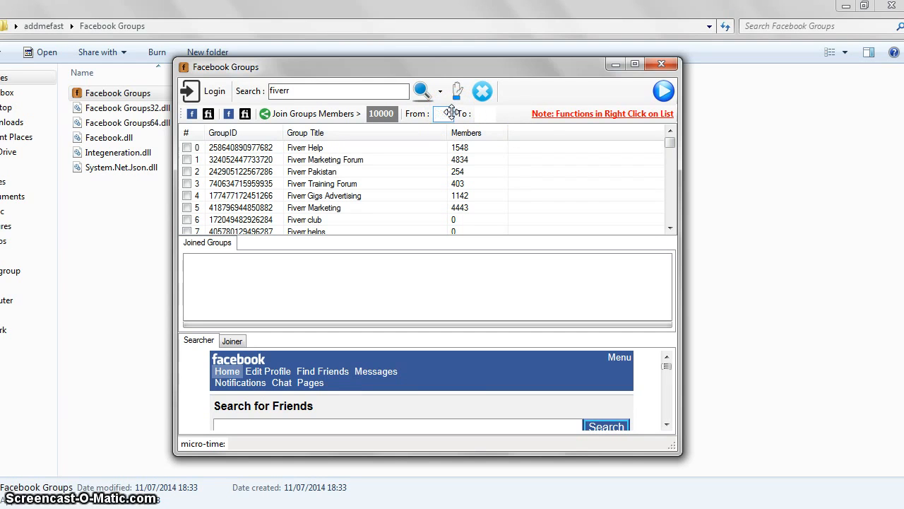
text(10)
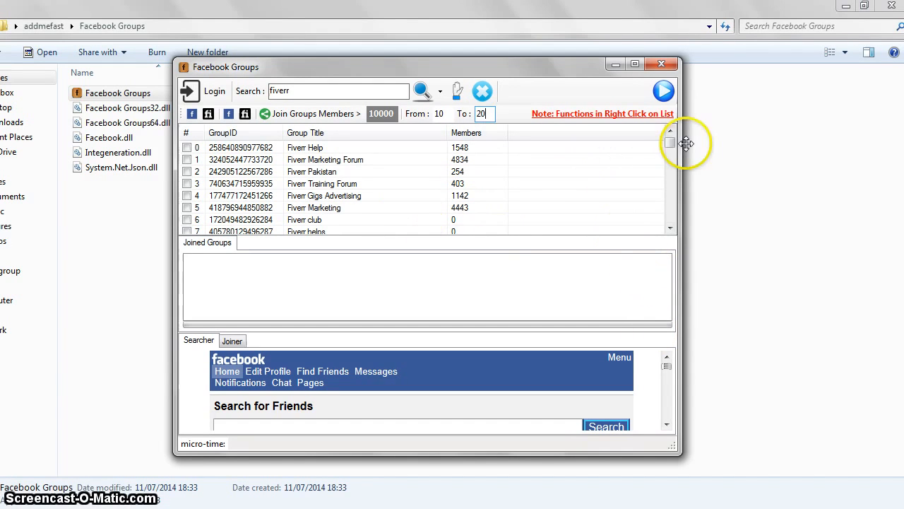
scroll(down, 3)
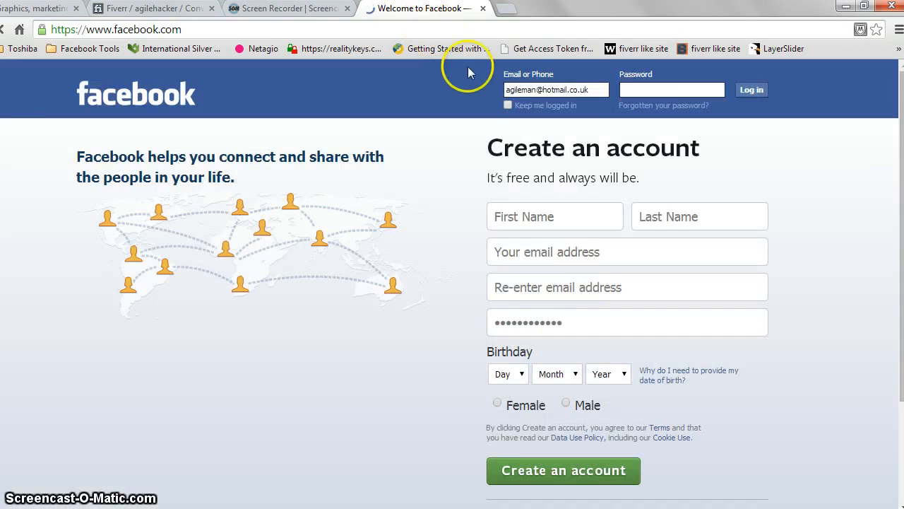
Enter the password on facebook.com in Chrome and log in.
click(671, 89)
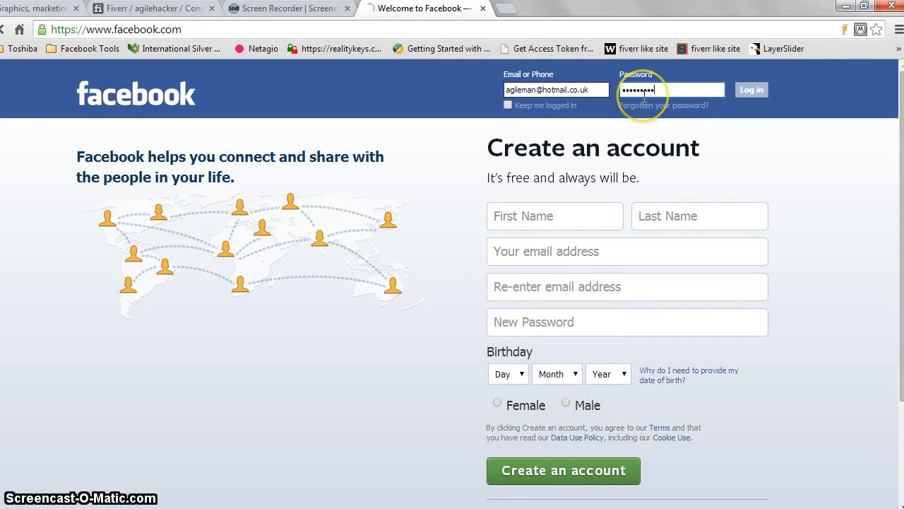
click(751, 90)
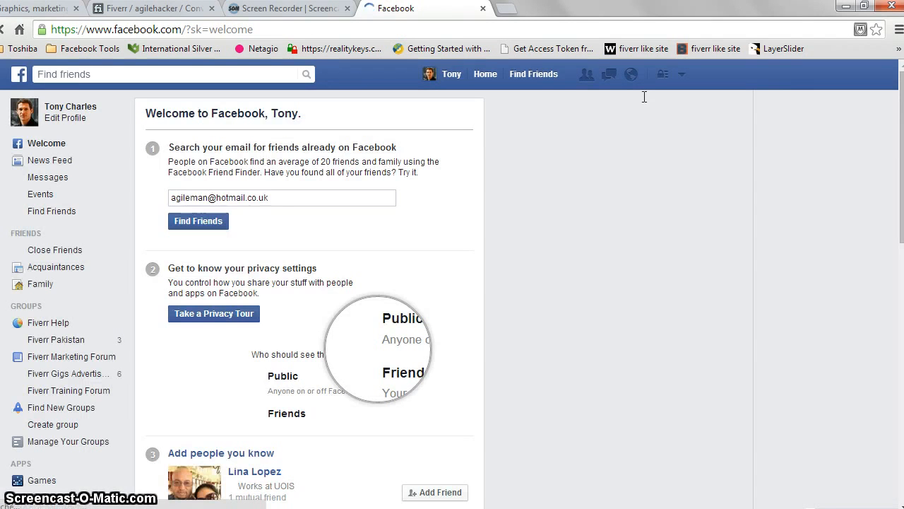
mouse_move(317, 480)
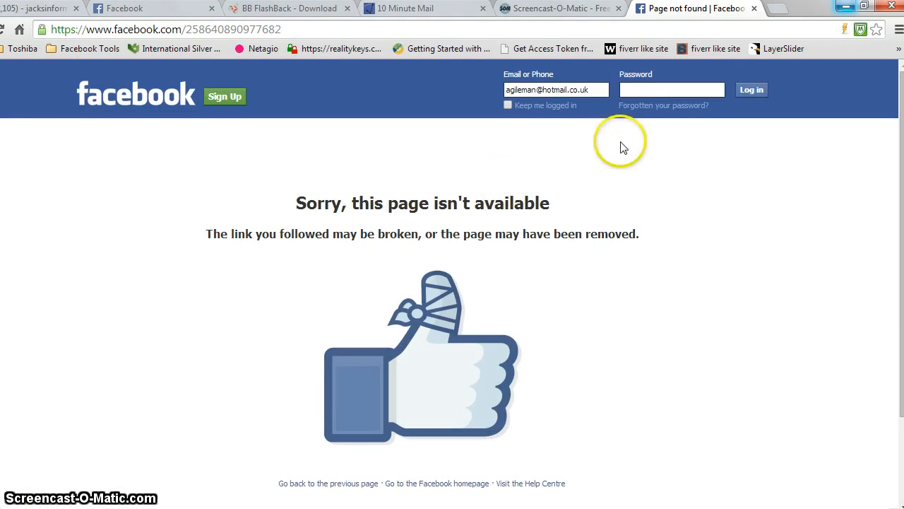
Log in from the unavailable group page's header Password box.
text(•••••)
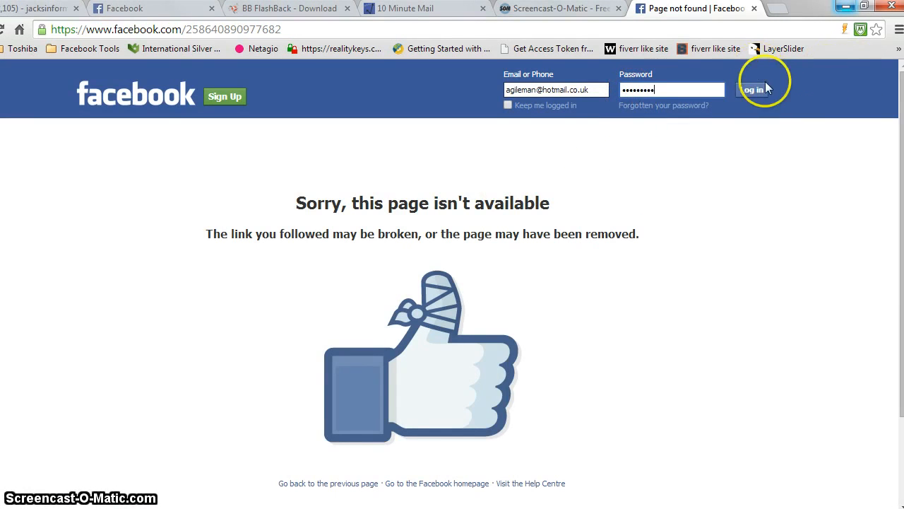
click(751, 89)
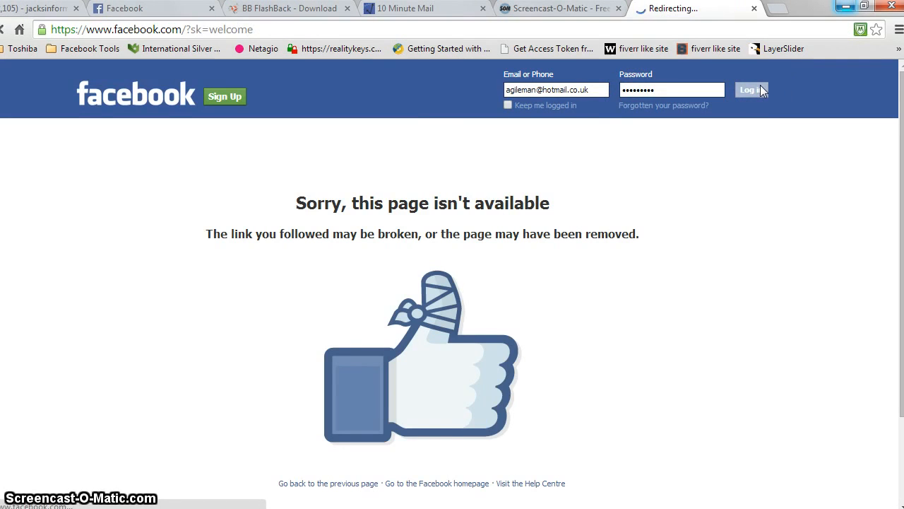
click(747, 89)
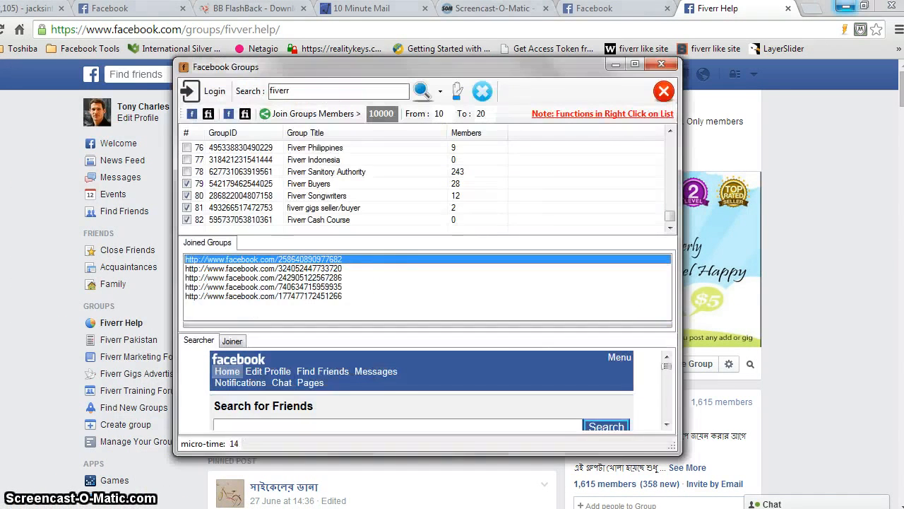
Open the Fiverr Pakistan group URL from the Joined Groups pane in Chrome.
click(663, 92)
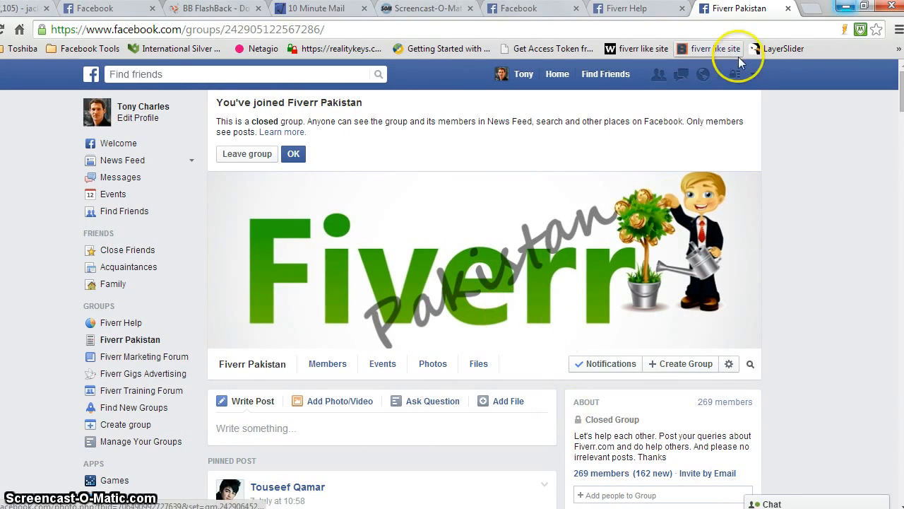
click(730, 73)
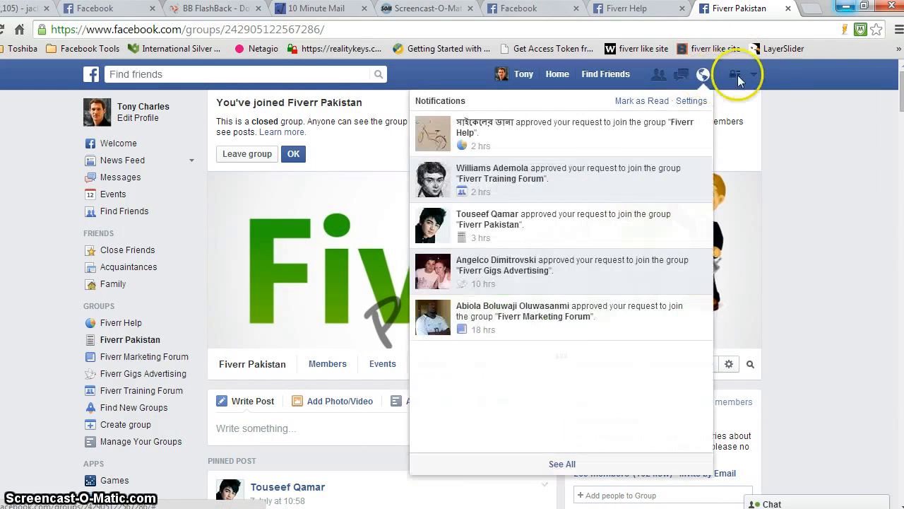
click(733, 73)
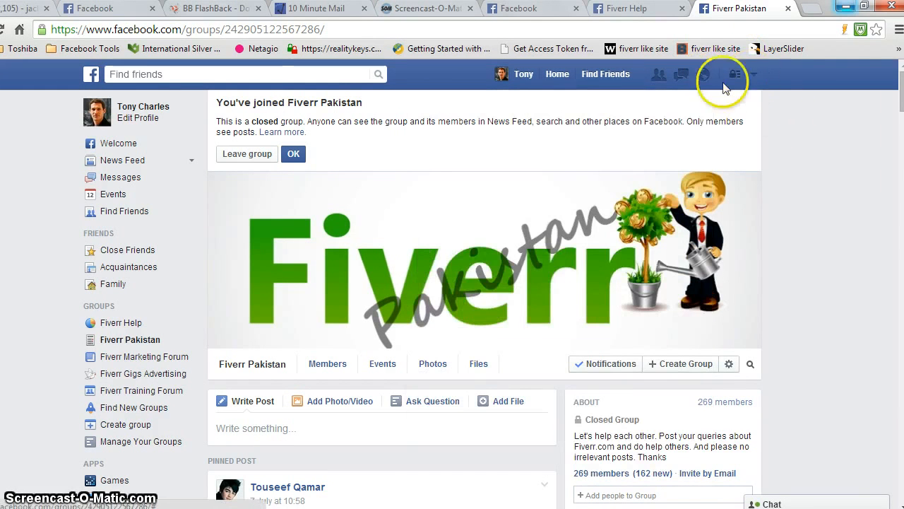
click(704, 74)
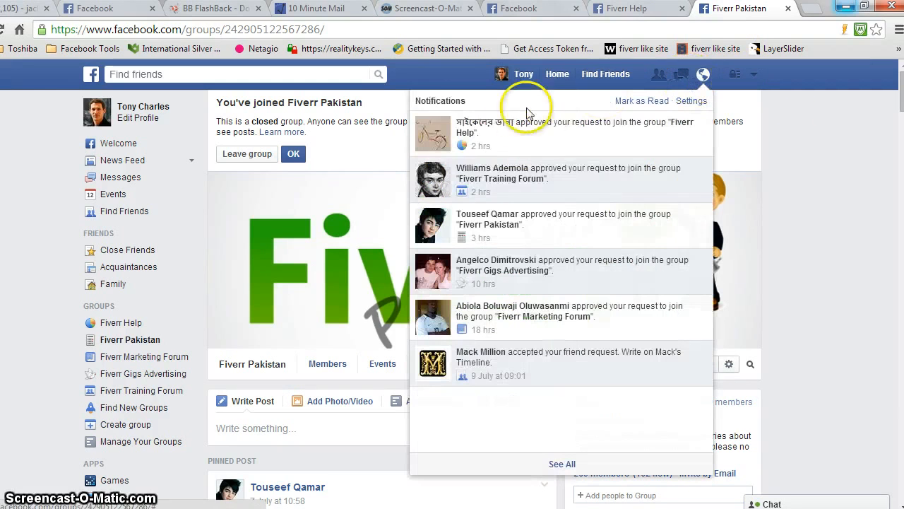
mouse_move(477, 114)
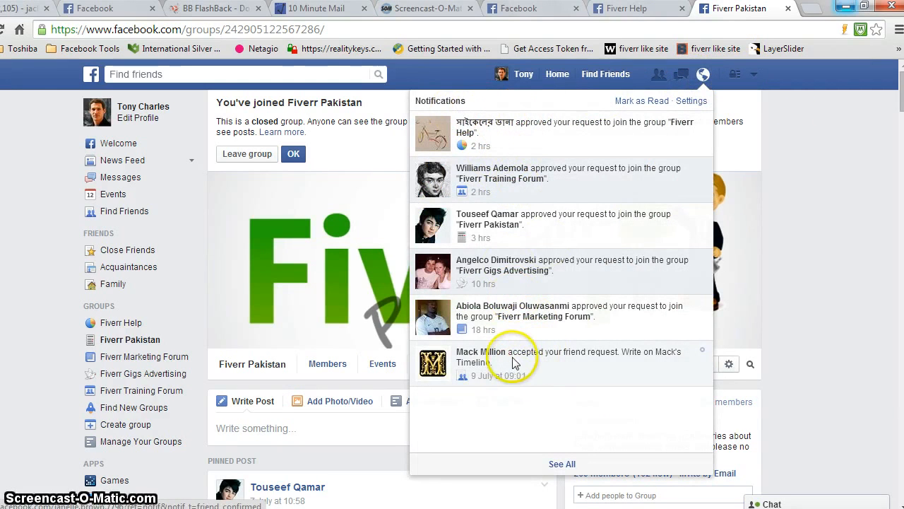
mouse_move(581, 354)
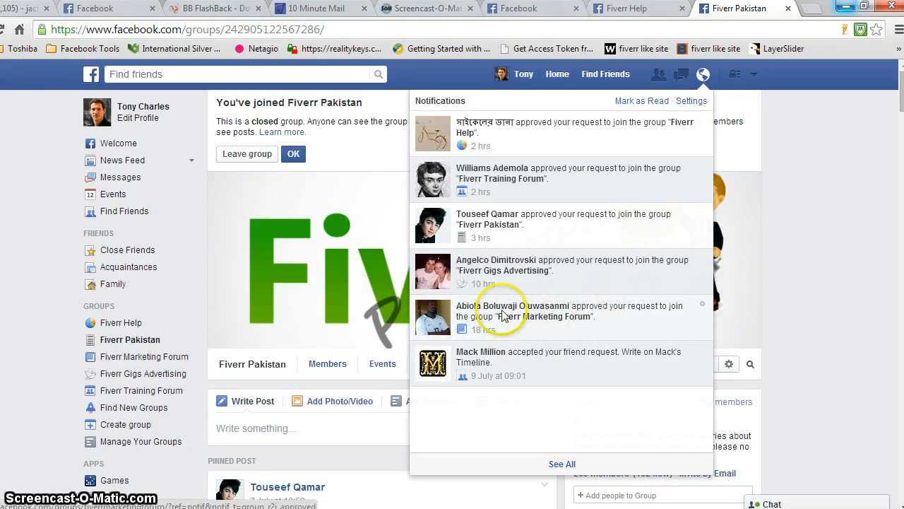
mouse_move(558, 306)
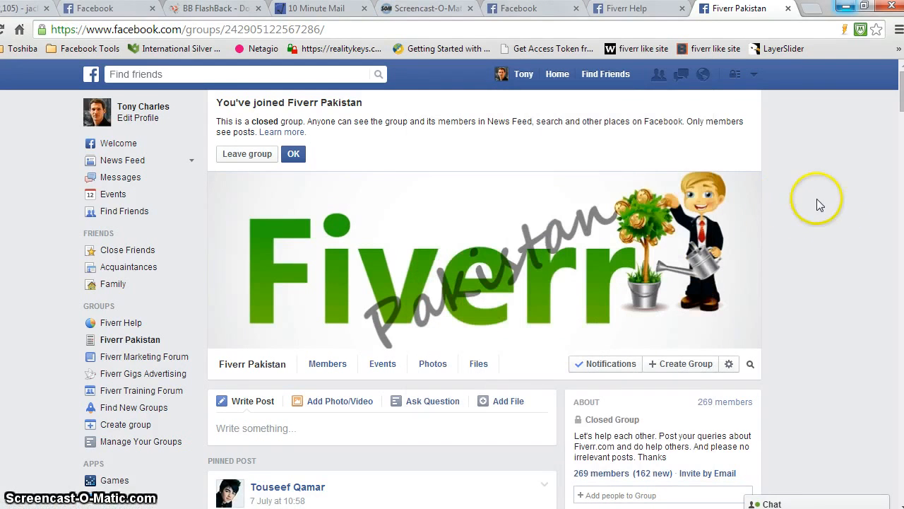
mouse_move(787, 161)
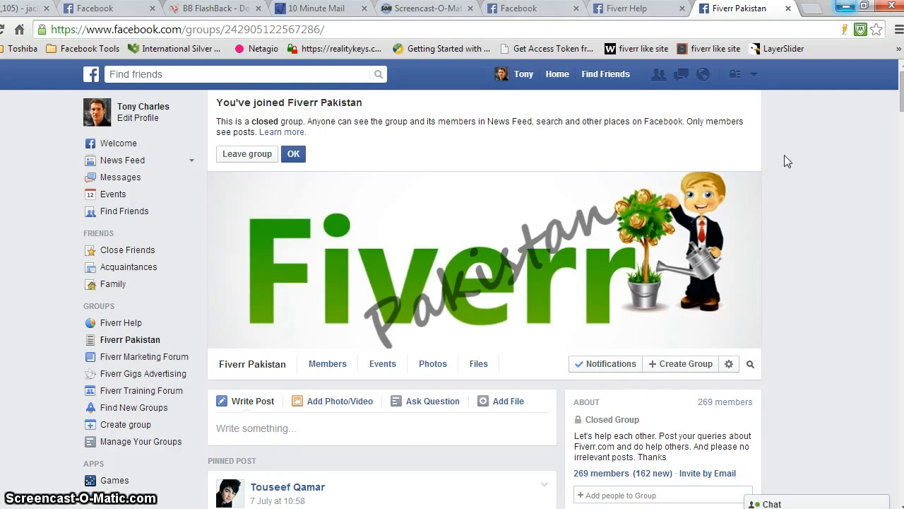